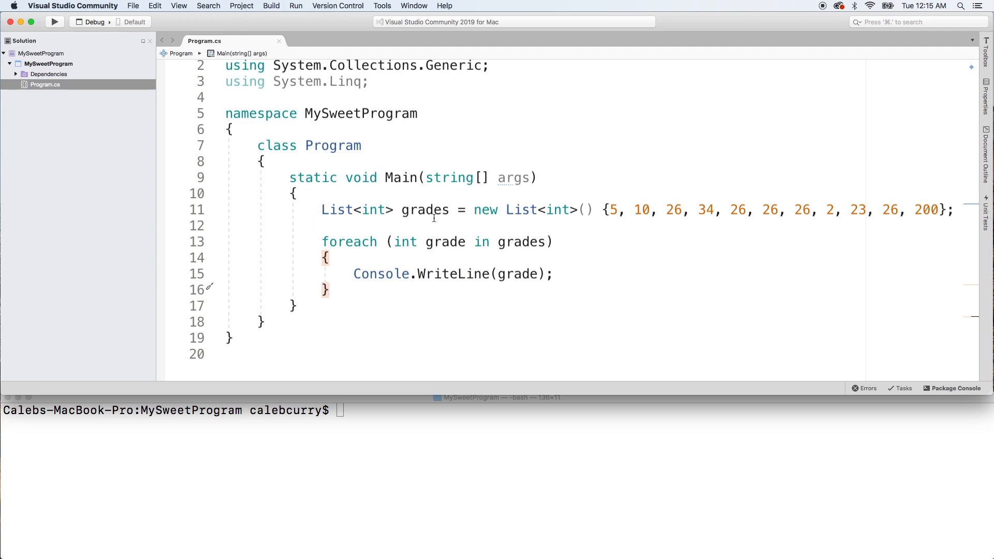
Bring up the context menu on the List type in line 11's grades declaration
{"action": "left_click", "coordinate": [559, 242]}
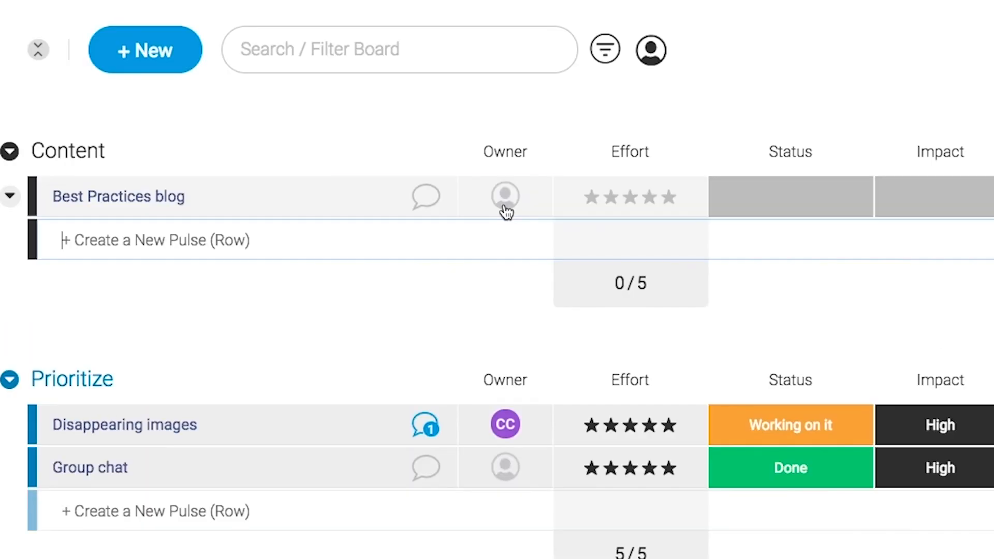
{"action": "left_click", "coordinate": [505, 196]}
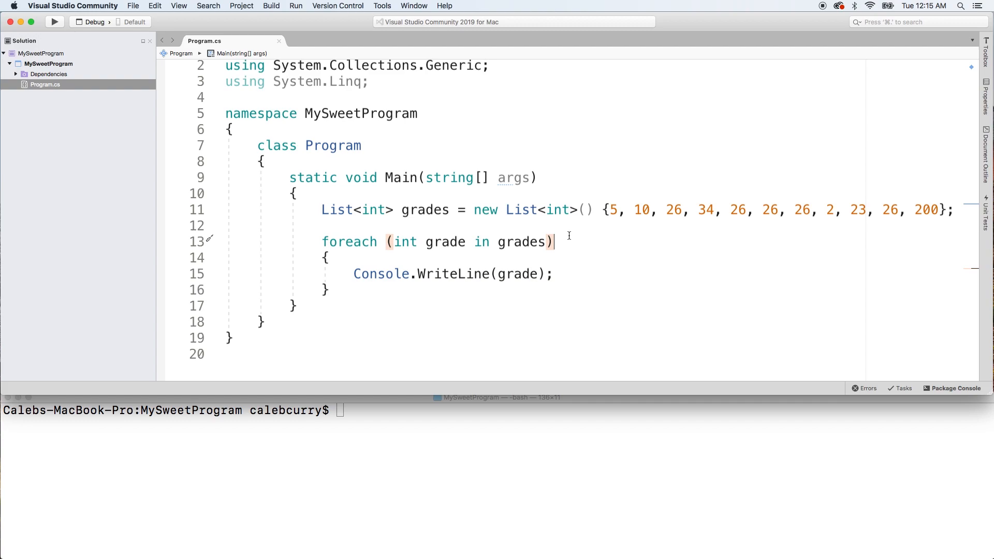
{"action": "mouse_move", "coordinate": [509, 227]}
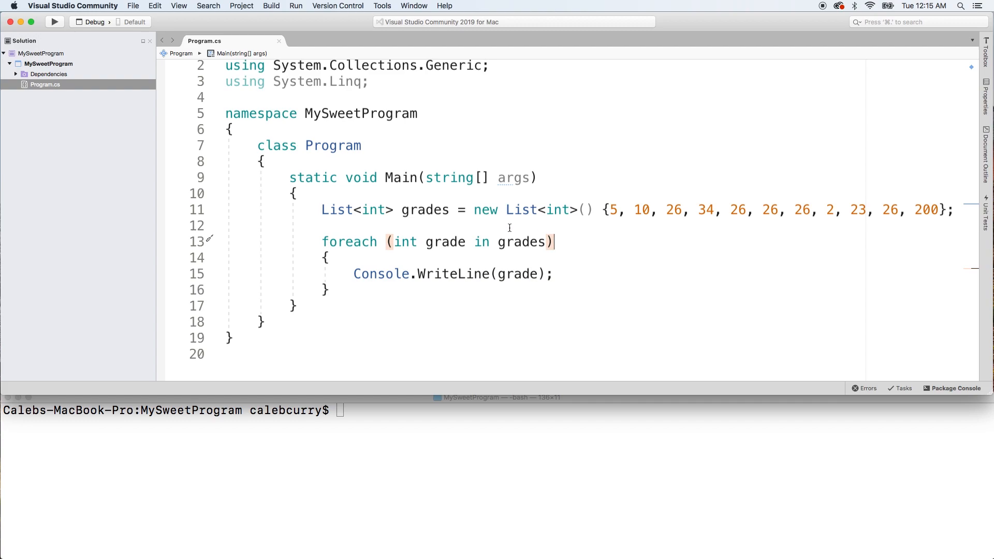
{"action": "right_click", "coordinate": [336, 210]}
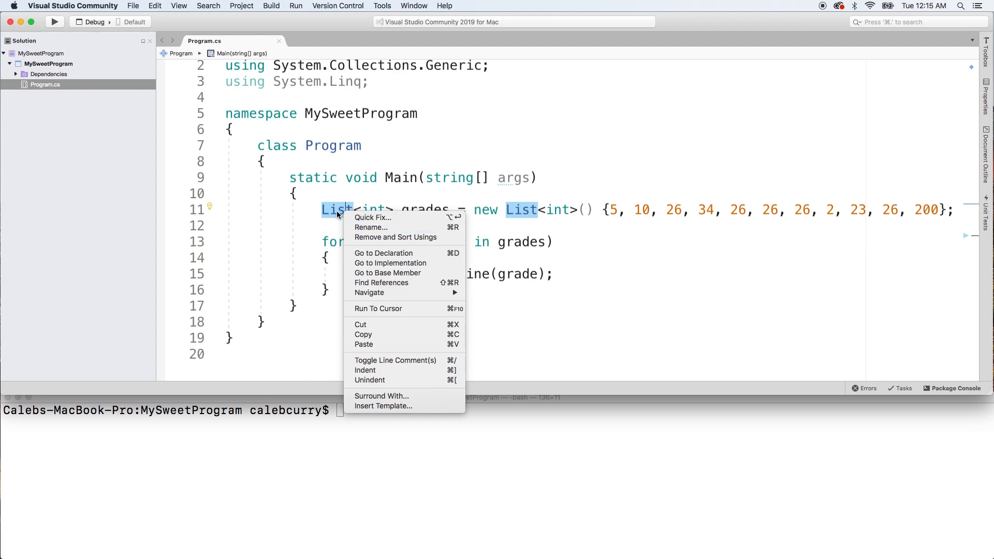
{"action": "mouse_move", "coordinate": [383, 253]}
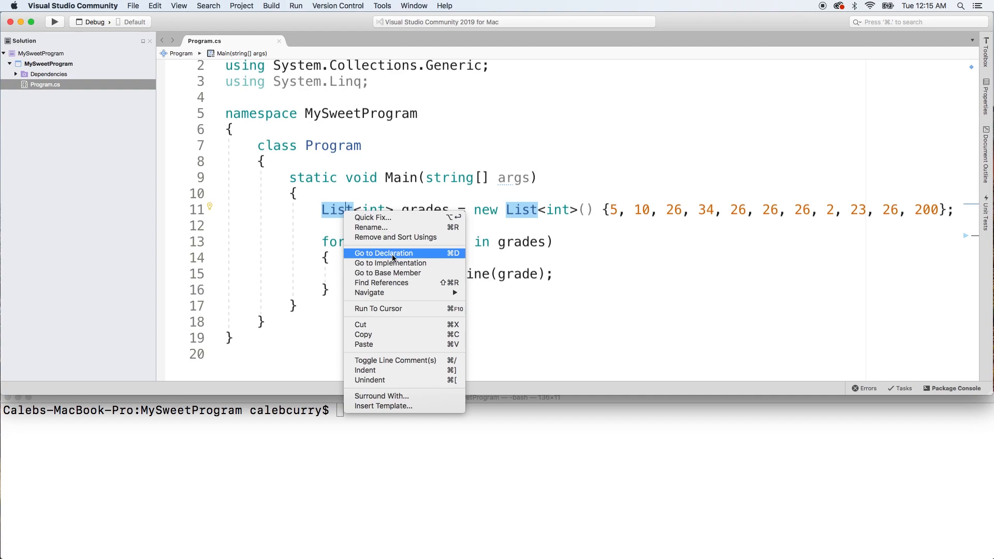
Go to List's declaration, opening List<T> in the Assembly Browser
{"action": "left_click", "coordinate": [384, 253]}
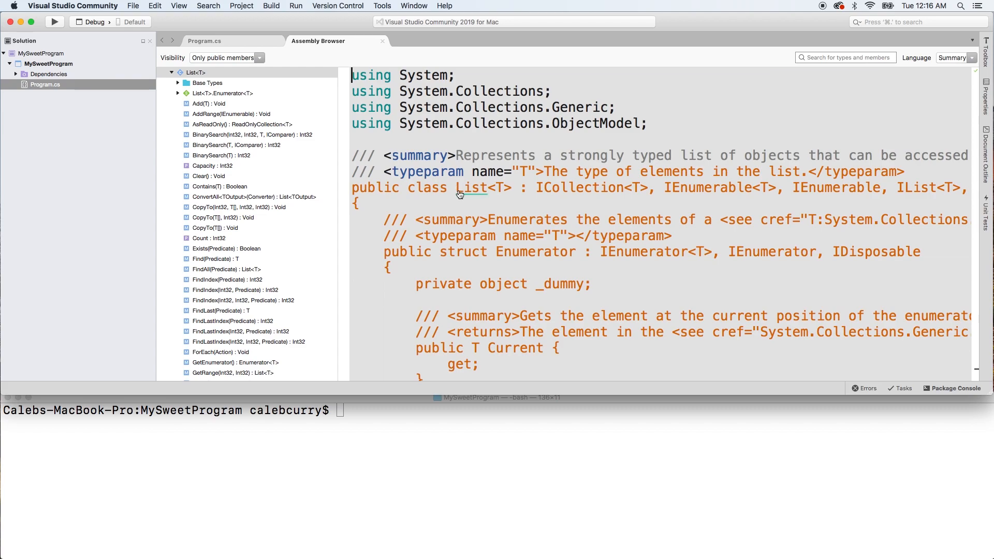
{"action": "mouse_move", "coordinate": [497, 192]}
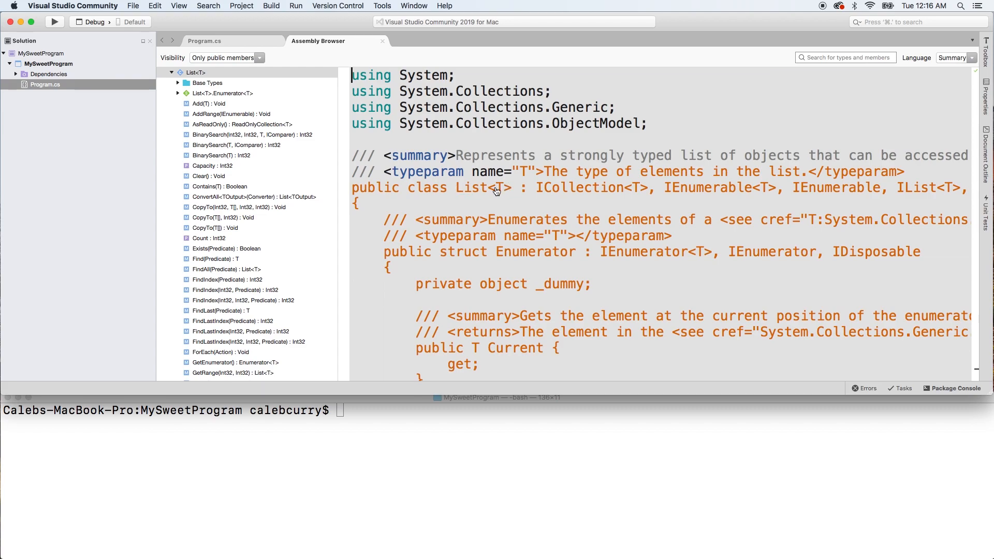
{"action": "mouse_move", "coordinate": [502, 199]}
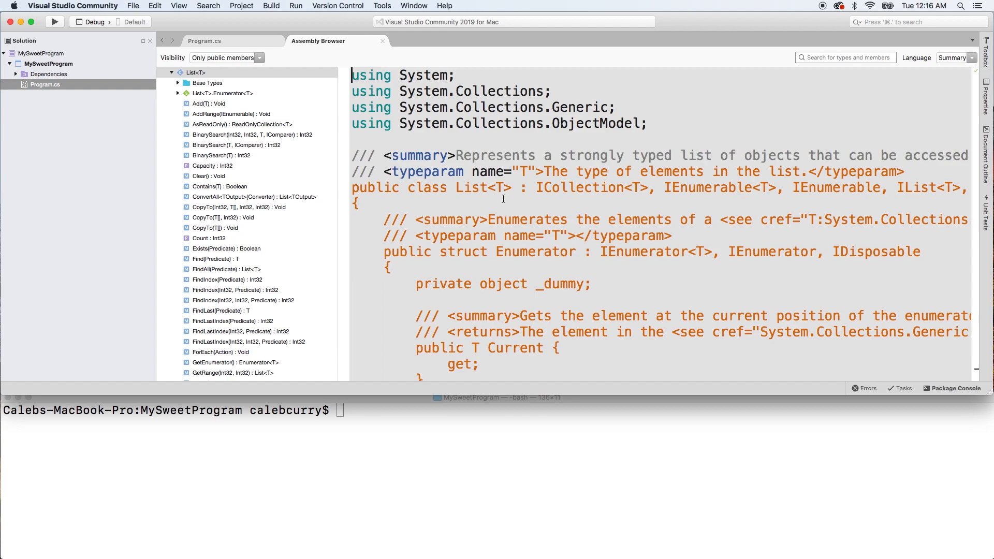
{"action": "mouse_move", "coordinate": [529, 192]}
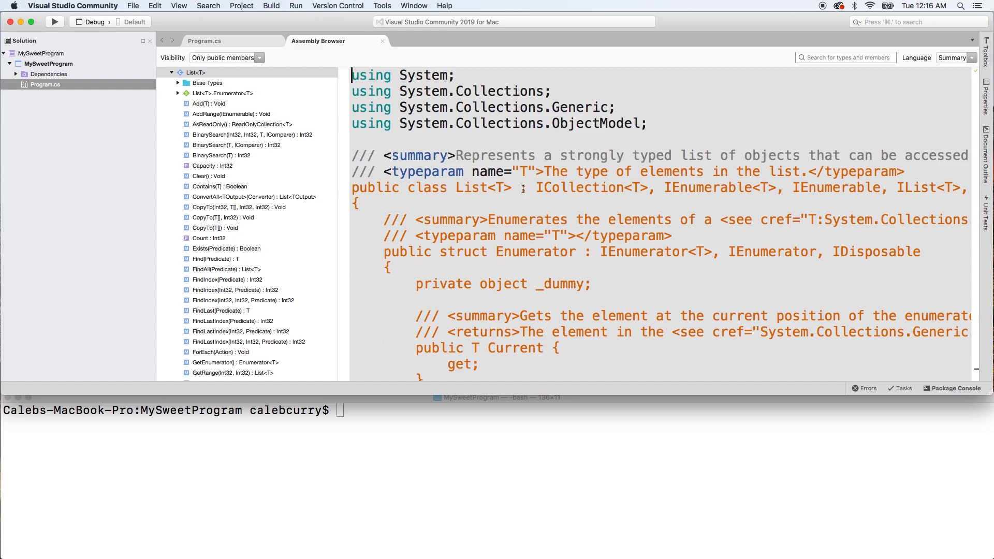
{"action": "mouse_move", "coordinate": [540, 204]}
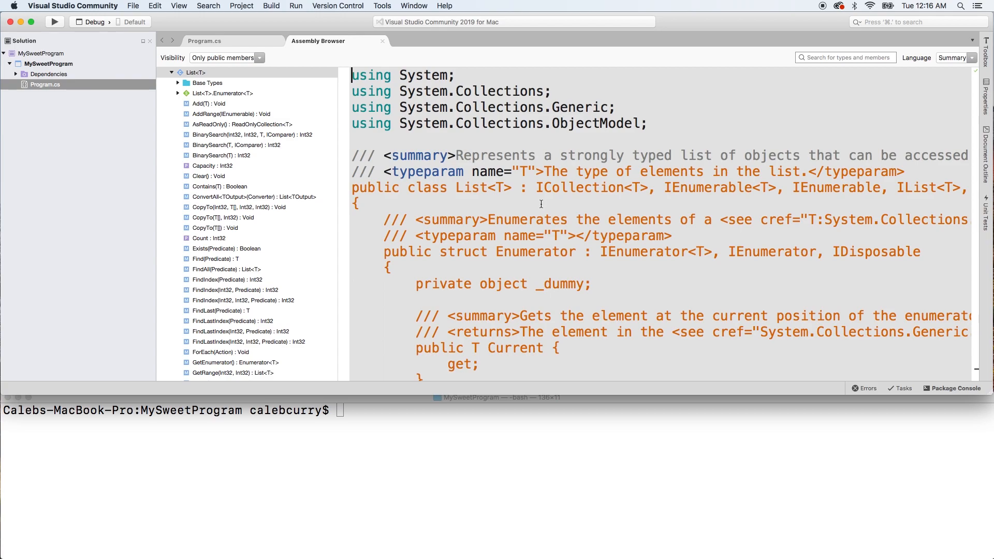
{"action": "mouse_move", "coordinate": [668, 194]}
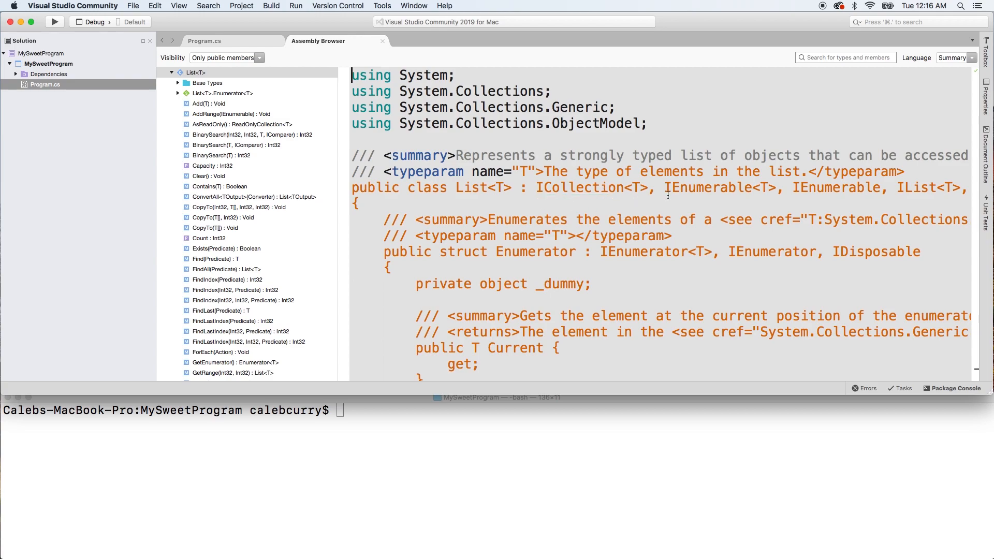
{"action": "mouse_move", "coordinate": [853, 202]}
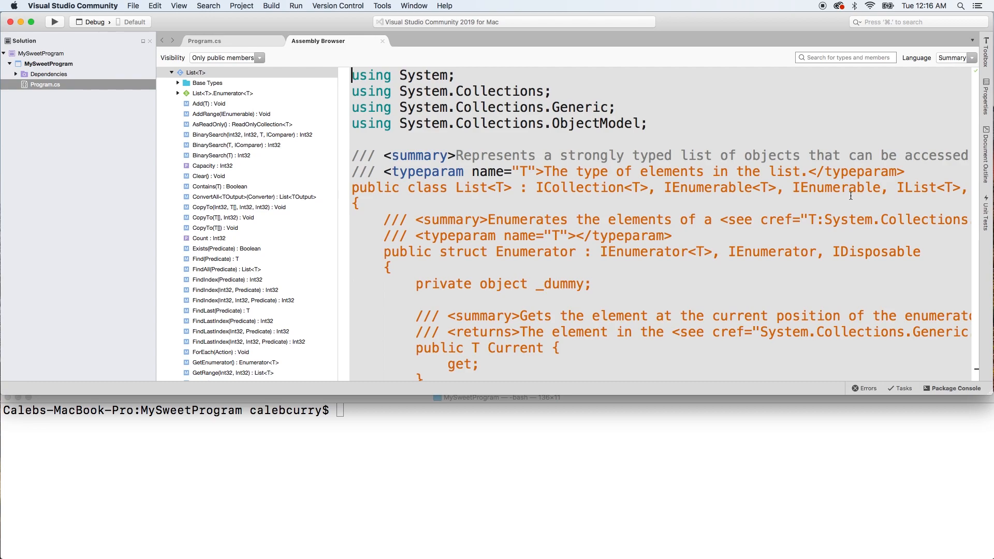
{"action": "mouse_move", "coordinate": [743, 198]}
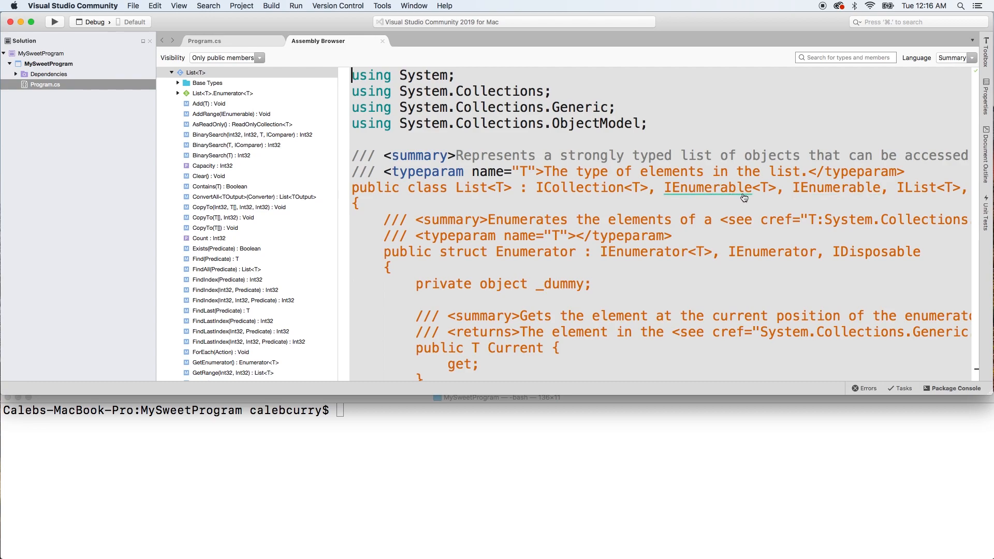
{"action": "mouse_move", "coordinate": [834, 193]}
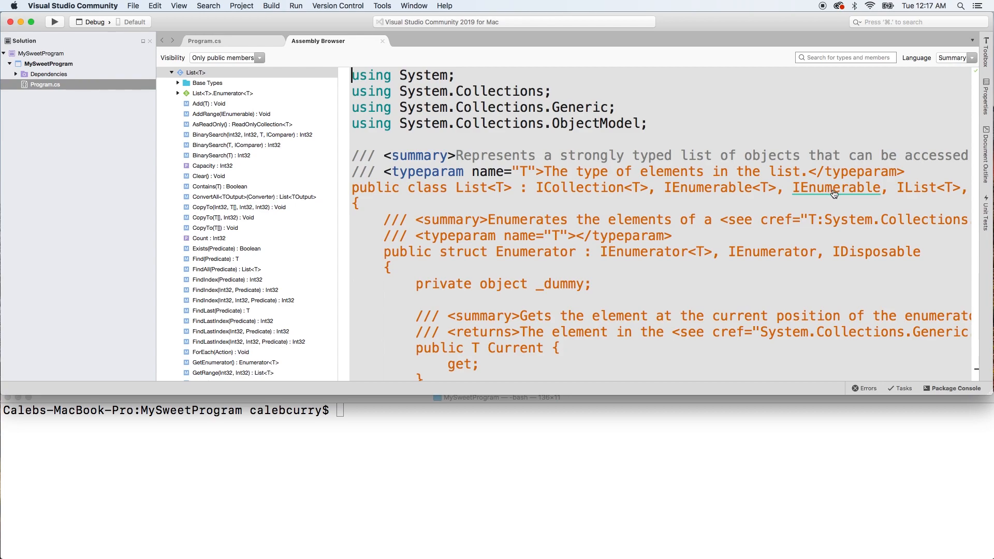
{"action": "mouse_move", "coordinate": [466, 199]}
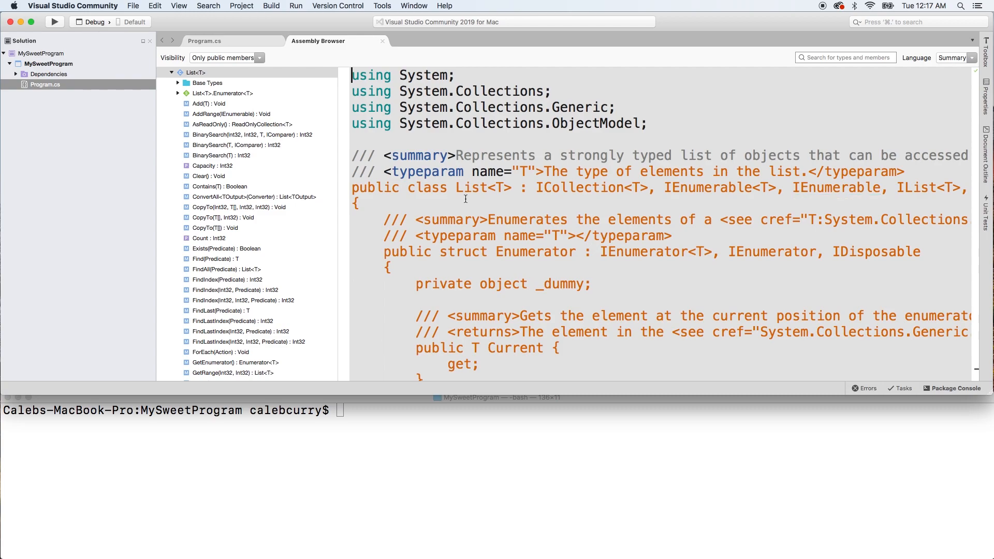
{"action": "mouse_move", "coordinate": [735, 198]}
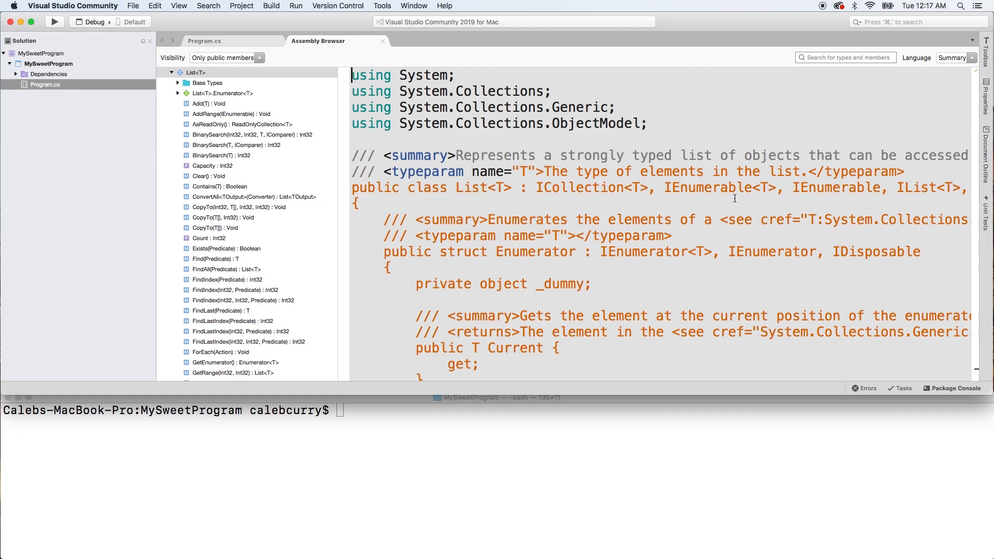
{"action": "mouse_move", "coordinate": [712, 209]}
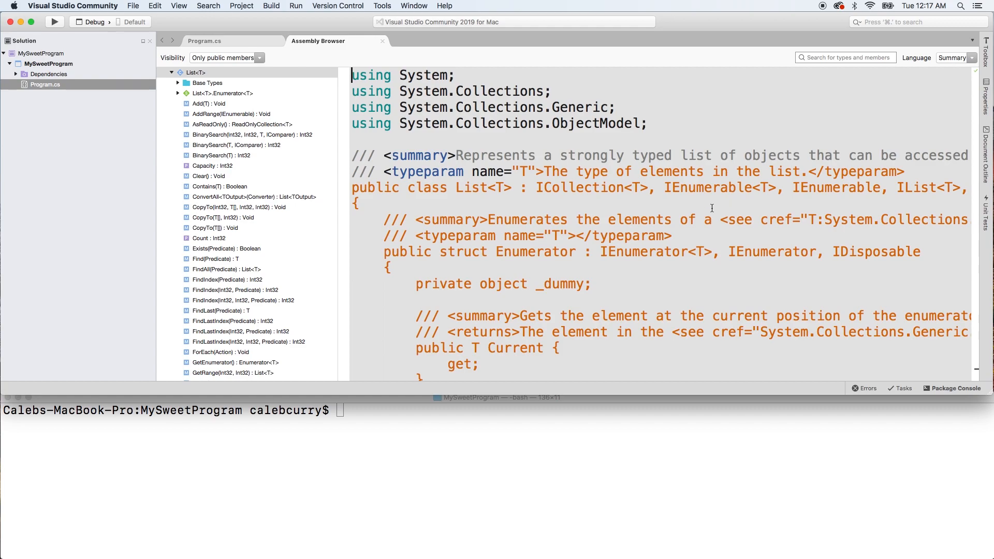
{"action": "mouse_move", "coordinate": [759, 196]}
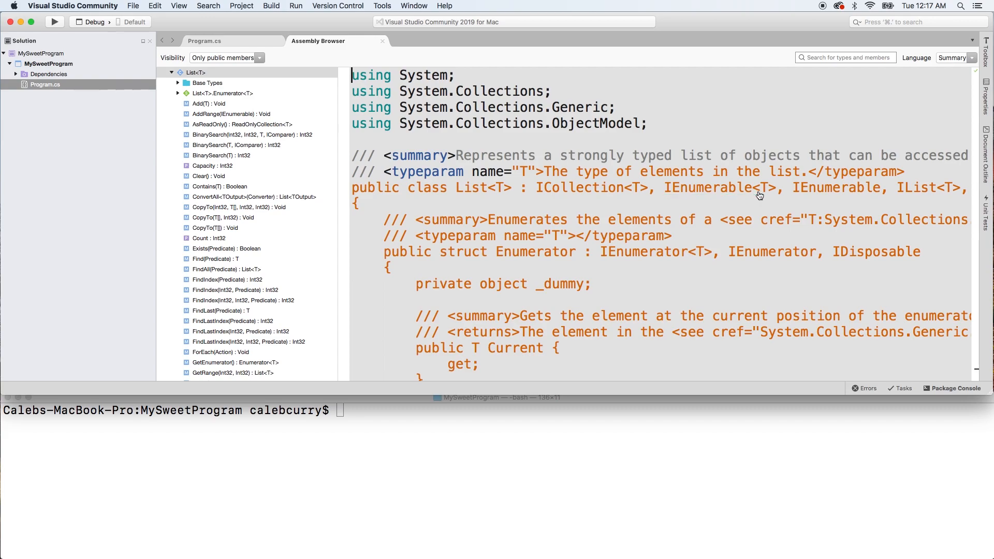
{"action": "mouse_move", "coordinate": [774, 204]}
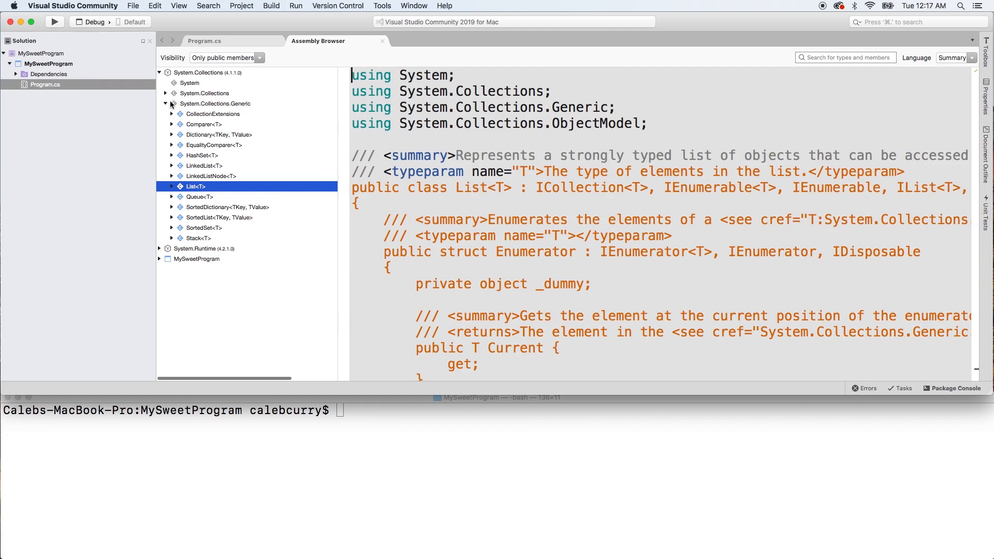
Browse System.Runtime > System to view the Array declaration, then return to Program.cs
{"action": "left_click", "coordinate": [165, 103]}
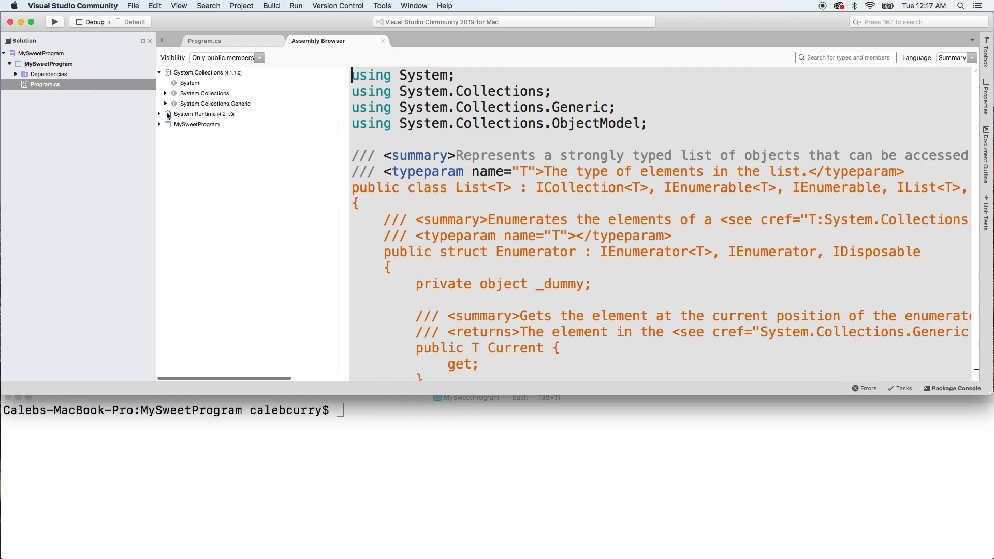
{"action": "left_click", "coordinate": [159, 114]}
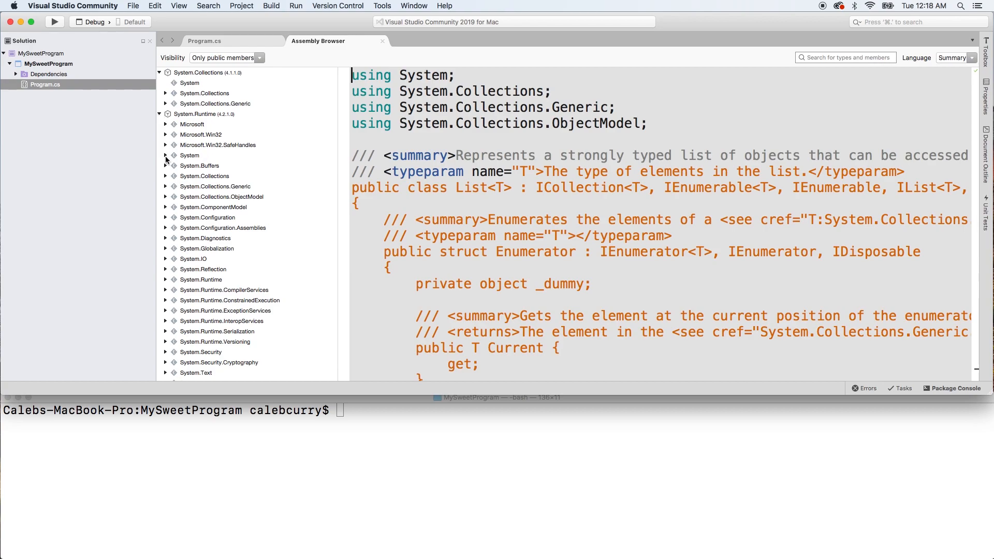
{"action": "left_click", "coordinate": [165, 156]}
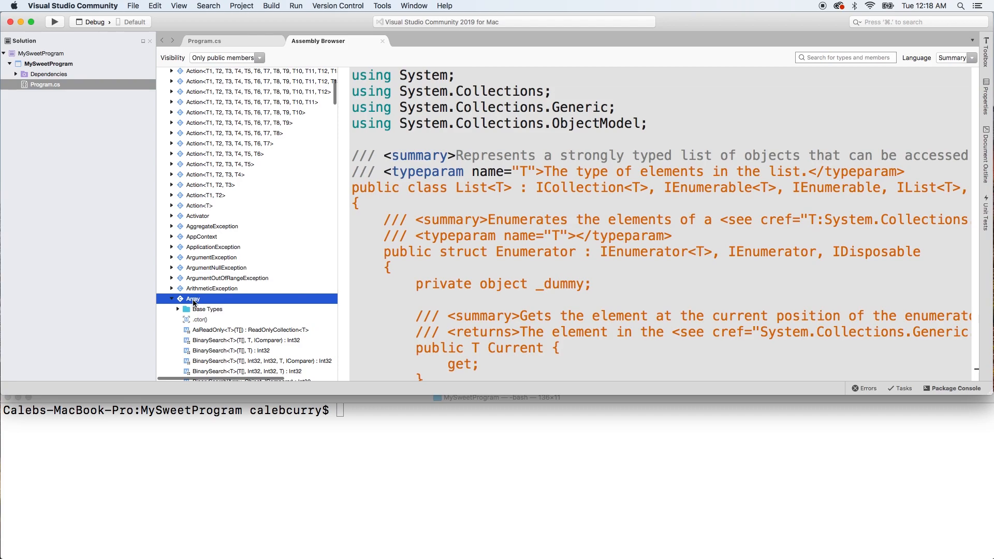
{"action": "left_click", "coordinate": [193, 299]}
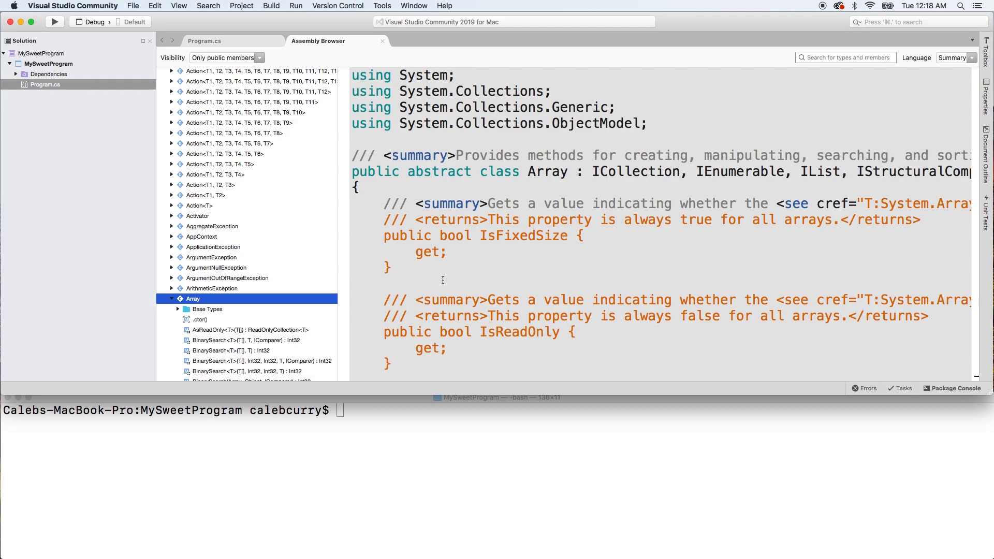
{"action": "mouse_move", "coordinate": [740, 172]}
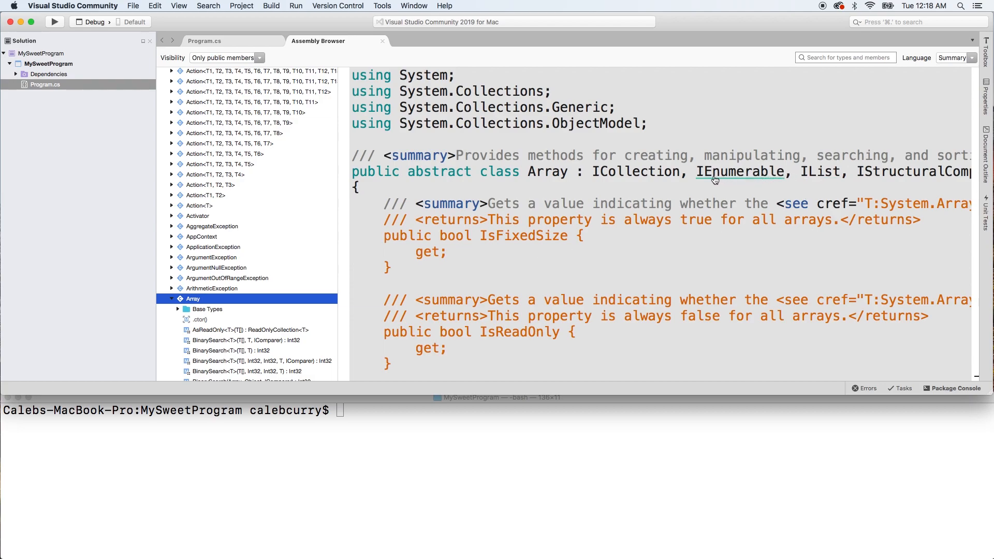
{"action": "mouse_move", "coordinate": [780, 179]}
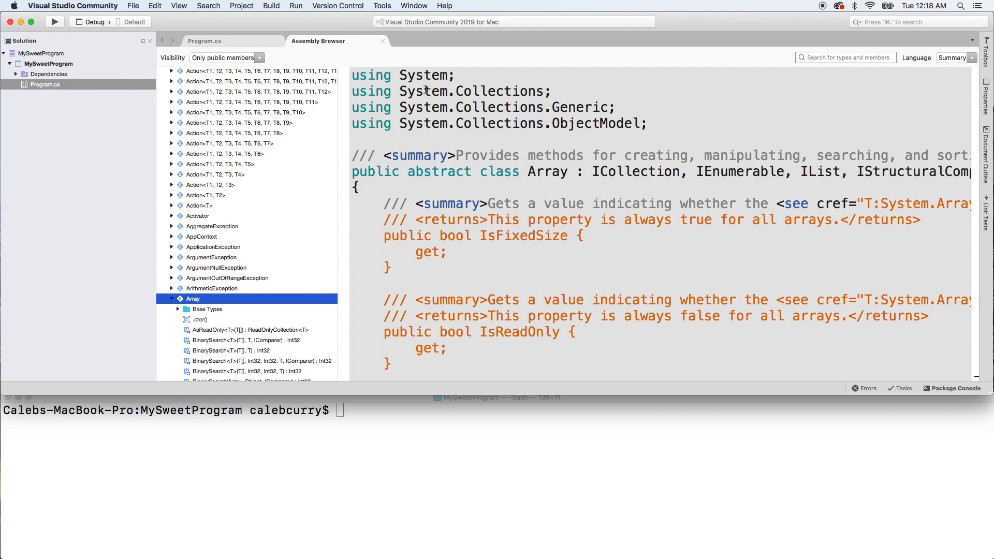
{"action": "left_click", "coordinate": [204, 40]}
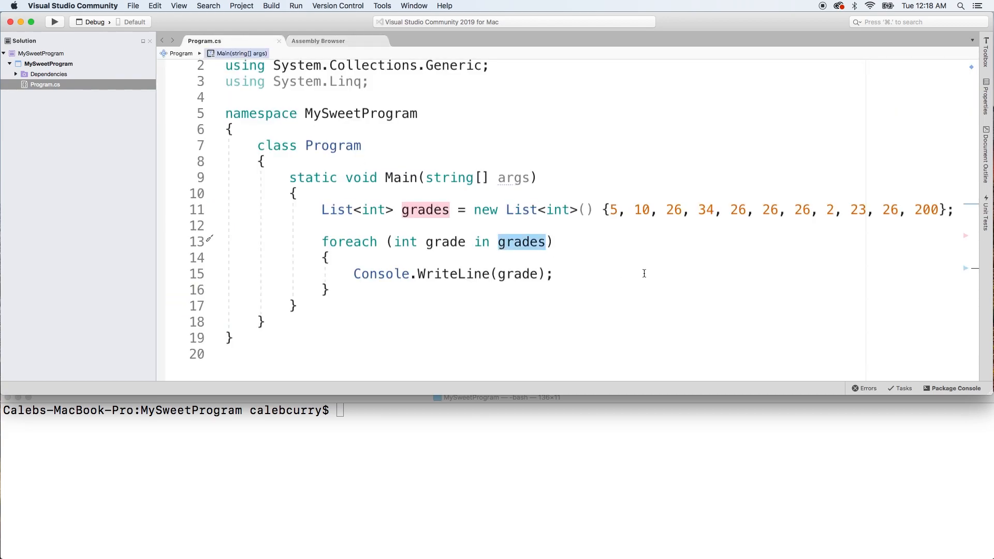
Change the foreach to loop over grades.ToArray(), then return to the Assembly Browser
{"action": "type", "text": ".ToArray("}
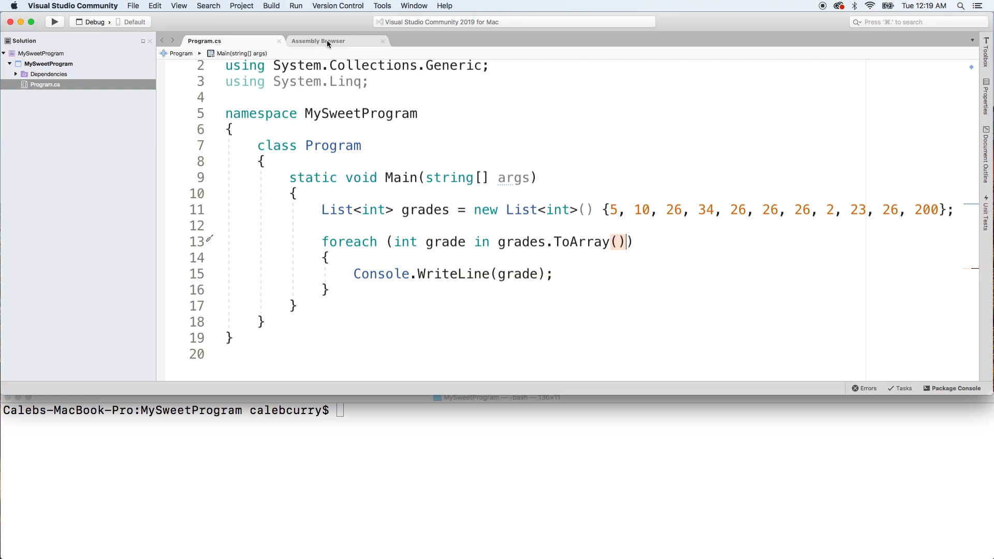
{"action": "left_click", "coordinate": [317, 40]}
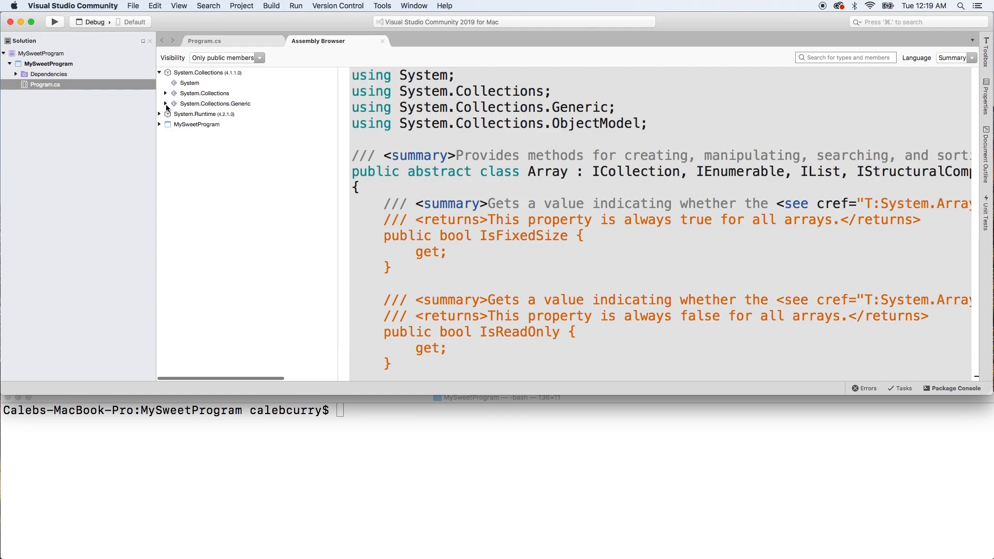
Expand System.Collections.Generic and view the HashSet<T>, LinkedList<T> and List<T> declarations
{"action": "left_click", "coordinate": [164, 103]}
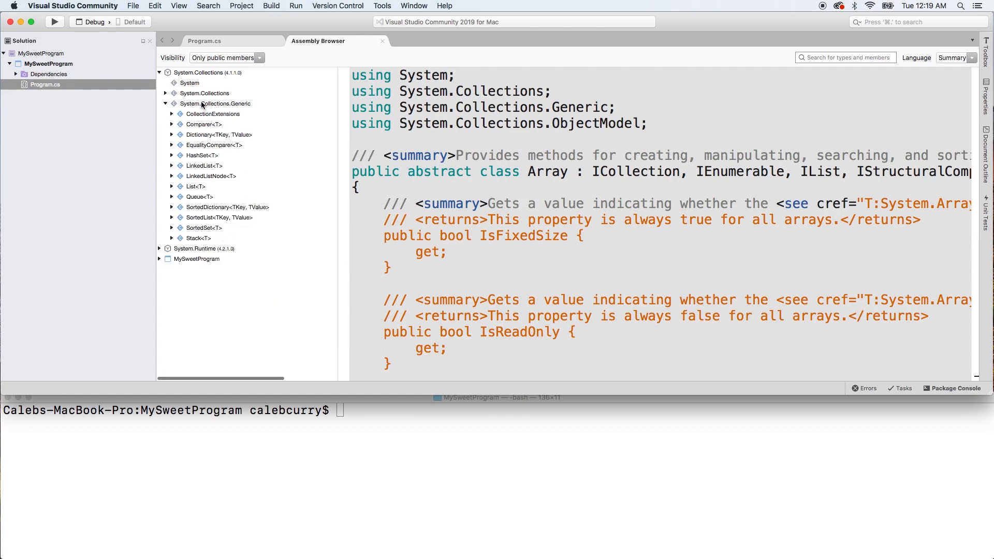
{"action": "left_click", "coordinate": [203, 156]}
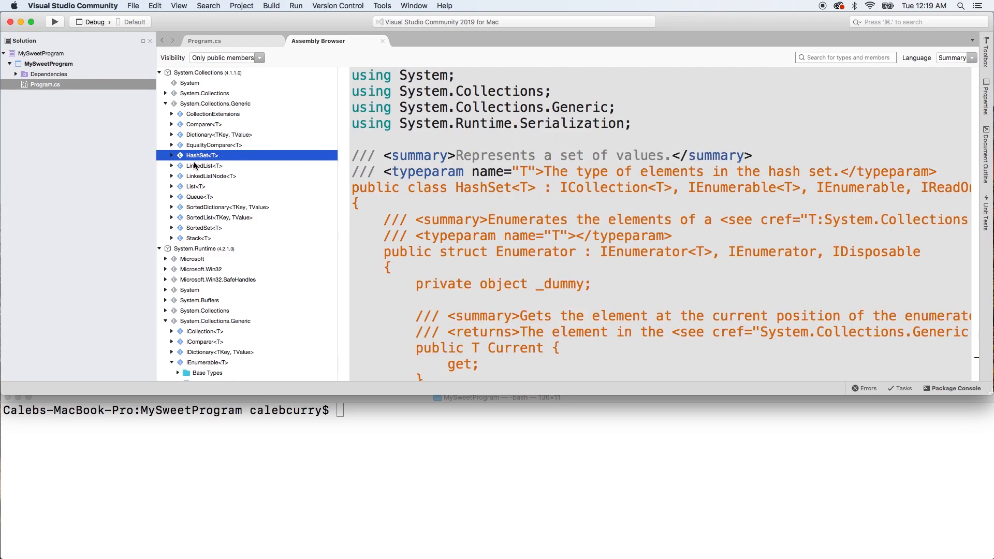
{"action": "left_click", "coordinate": [203, 165]}
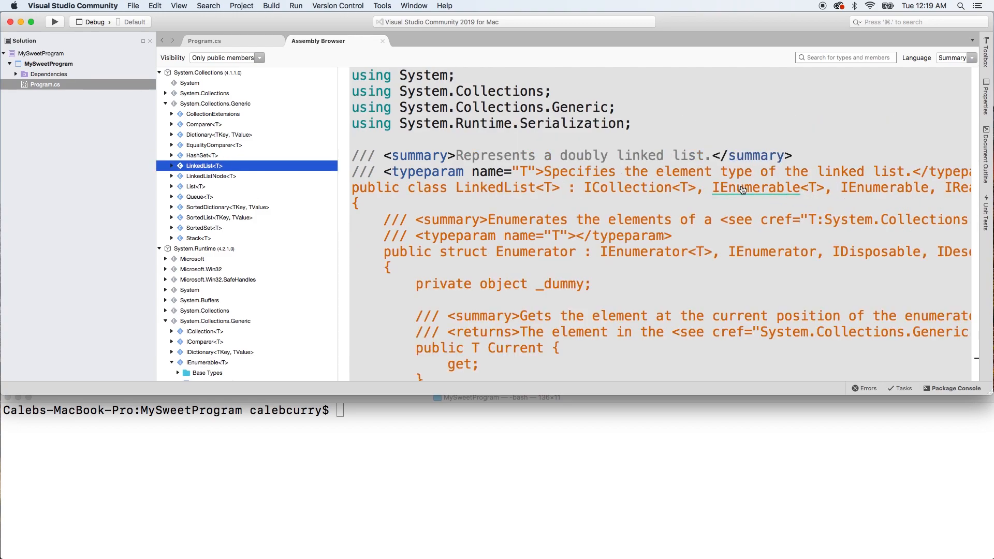
{"action": "mouse_move", "coordinate": [700, 205]}
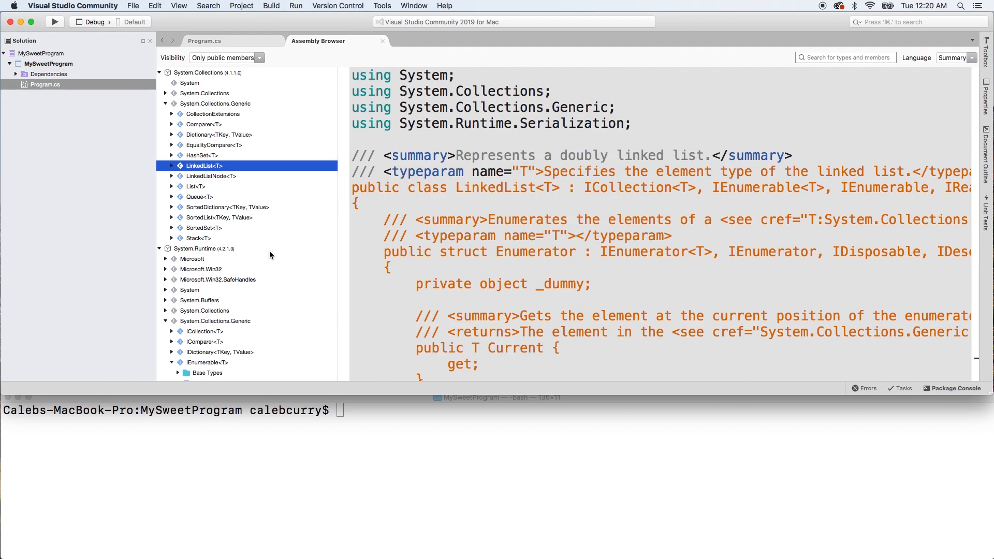
{"action": "mouse_move", "coordinate": [187, 156]}
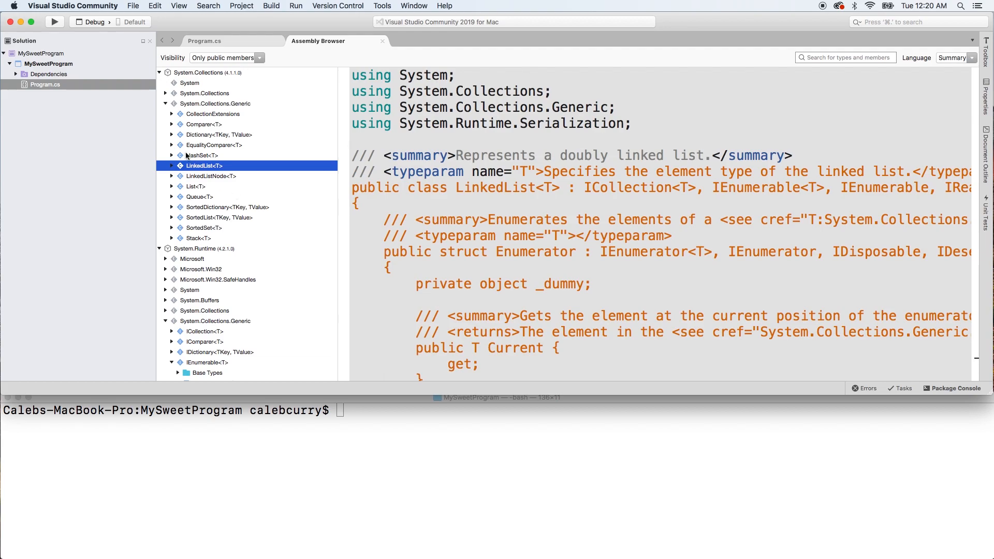
{"action": "left_click", "coordinate": [195, 186]}
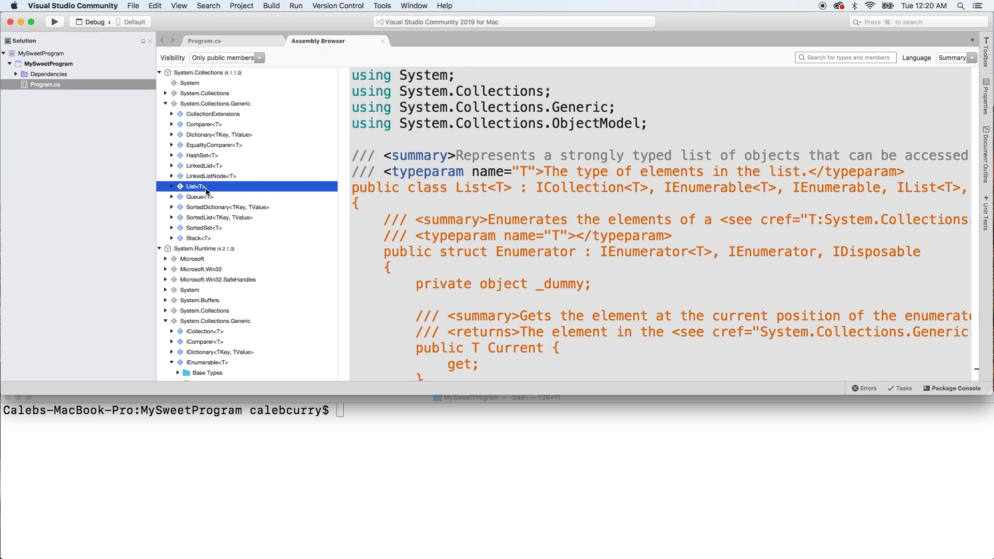
{"action": "mouse_move", "coordinate": [217, 191]}
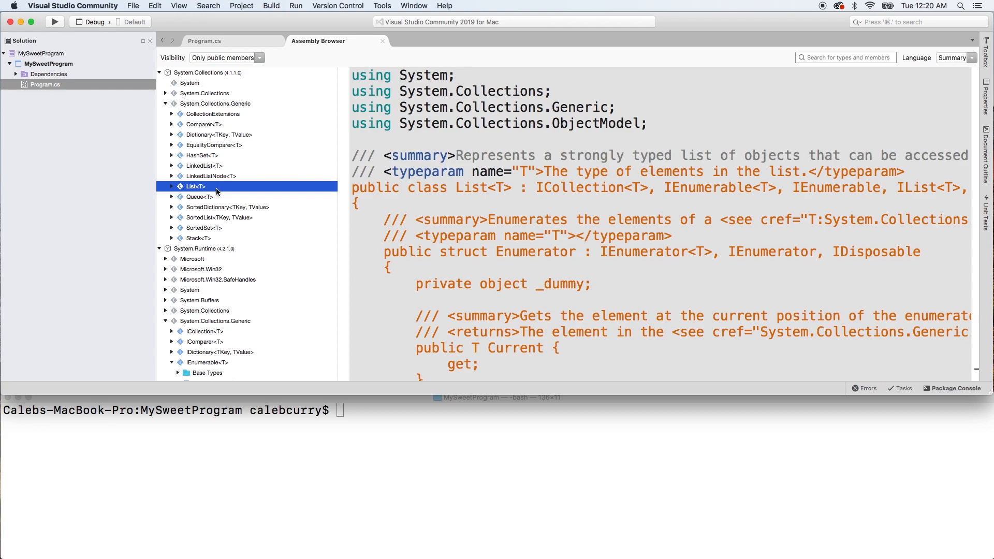
View the SortedList<TKey, TValue>, LinkedList<T> and Queue<T> declarations, then return to Program.cs
{"action": "left_click", "coordinate": [218, 217]}
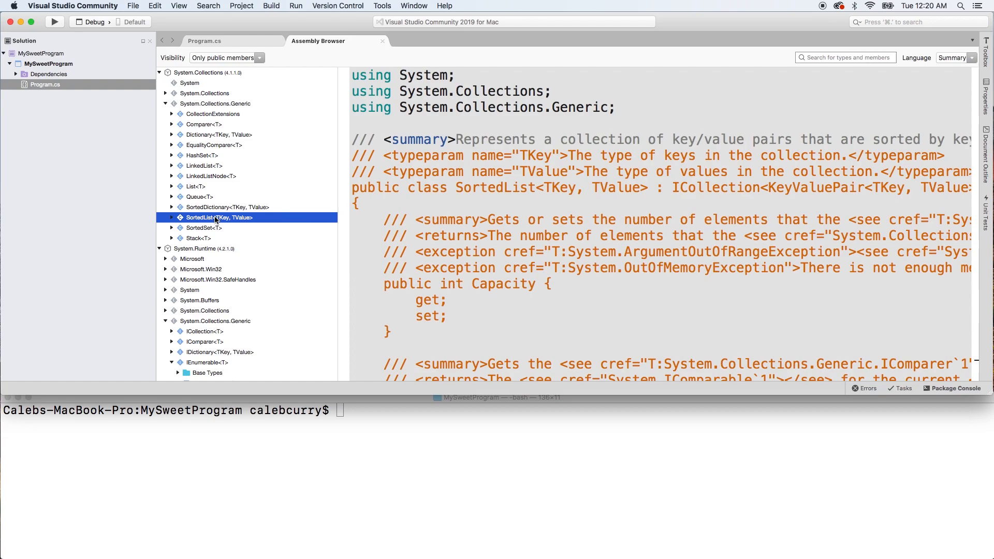
{"action": "mouse_move", "coordinate": [290, 218]}
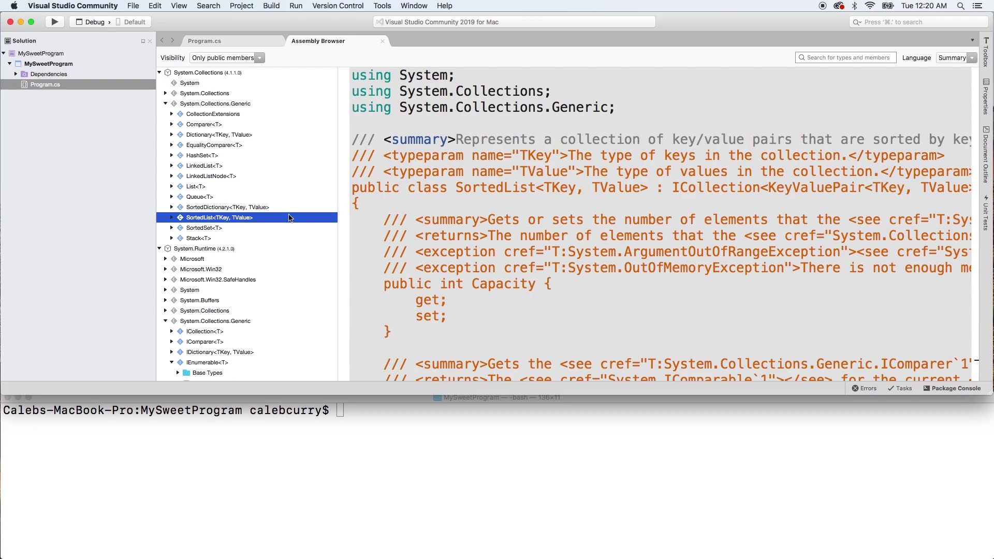
{"action": "mouse_move", "coordinate": [176, 154]}
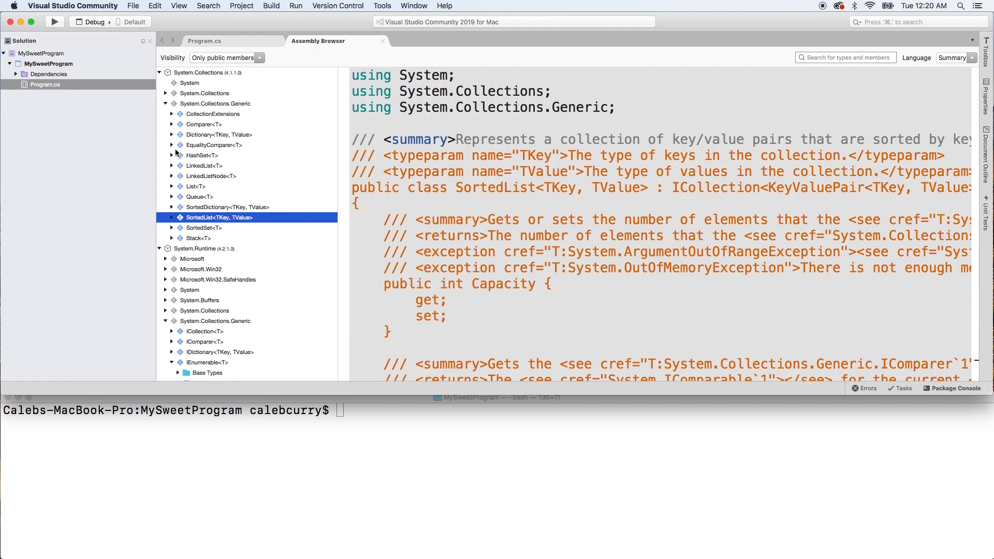
{"action": "mouse_move", "coordinate": [280, 223]}
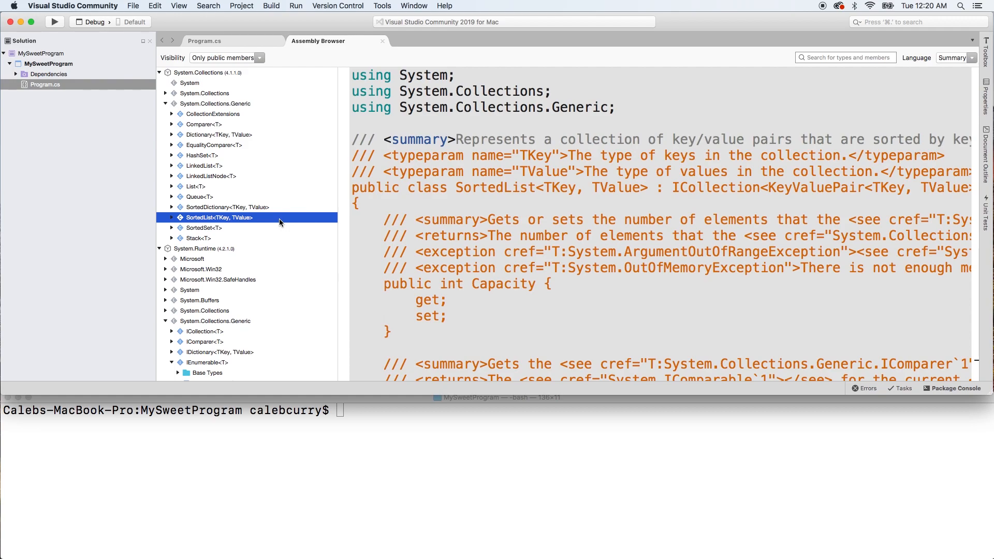
{"action": "mouse_move", "coordinate": [300, 190]}
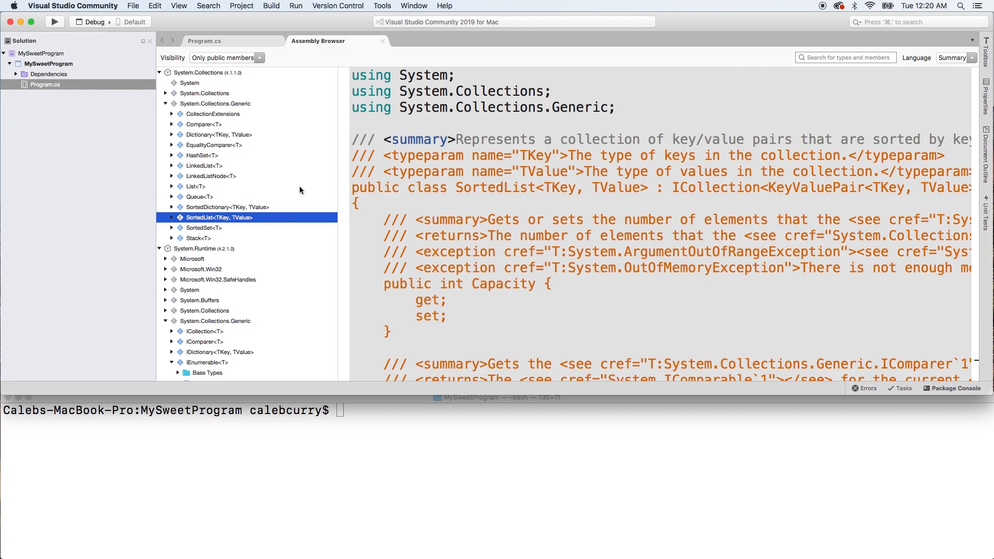
{"action": "left_click", "coordinate": [203, 166]}
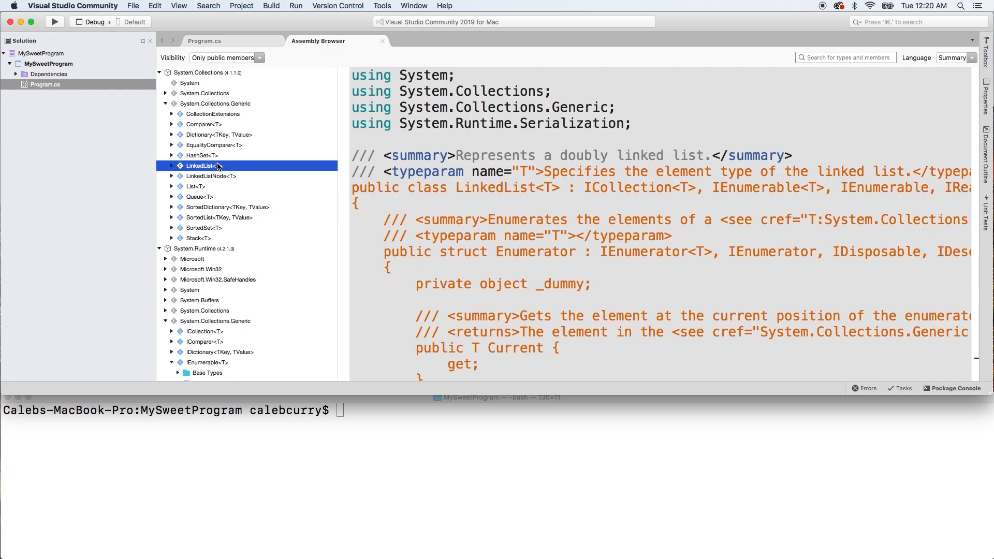
{"action": "mouse_move", "coordinate": [244, 175]}
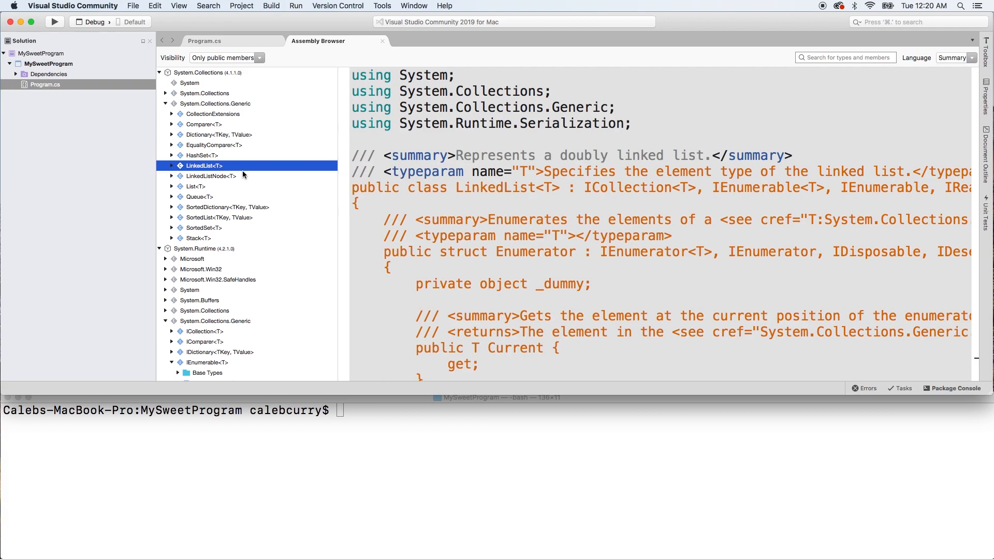
{"action": "left_click", "coordinate": [199, 197]}
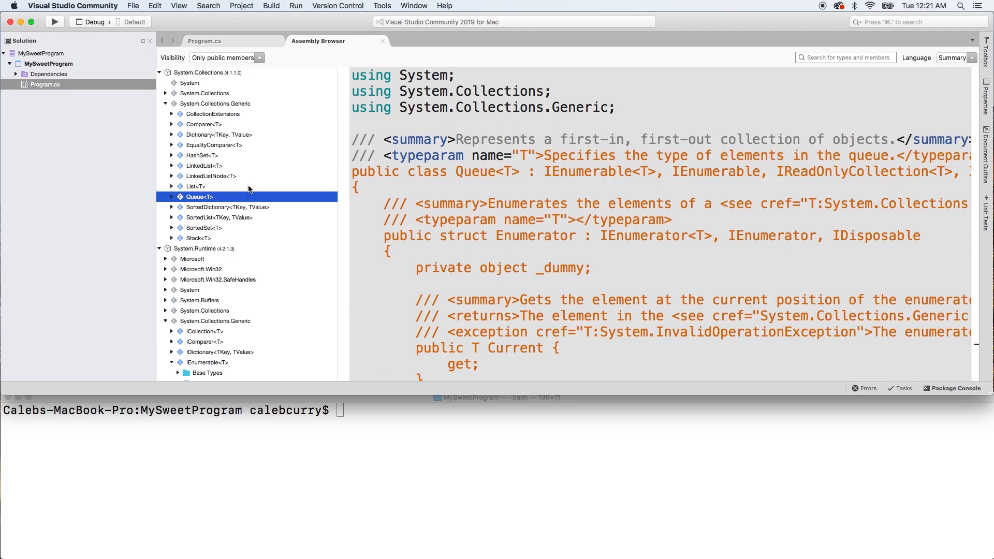
{"action": "left_click", "coordinate": [204, 40]}
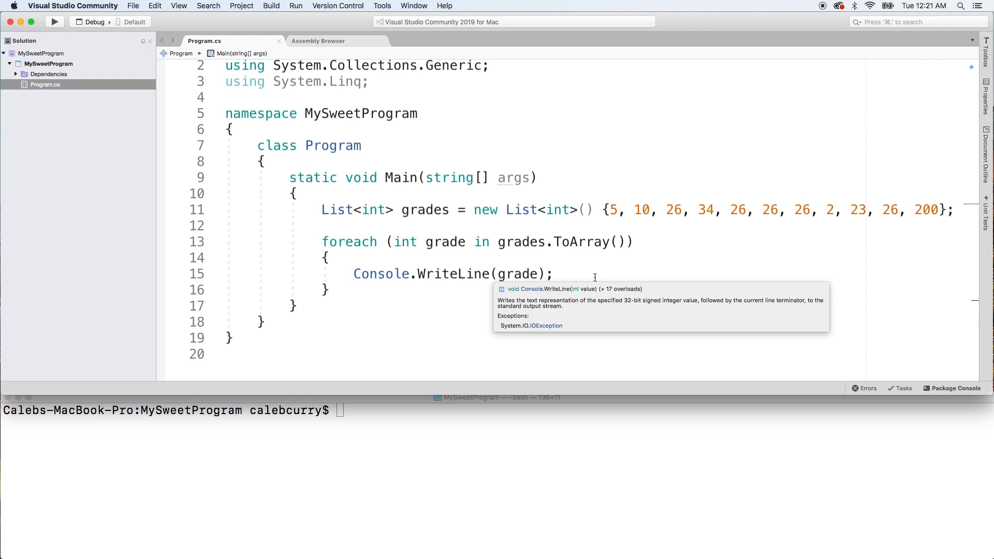
{"action": "left_click", "coordinate": [555, 274]}
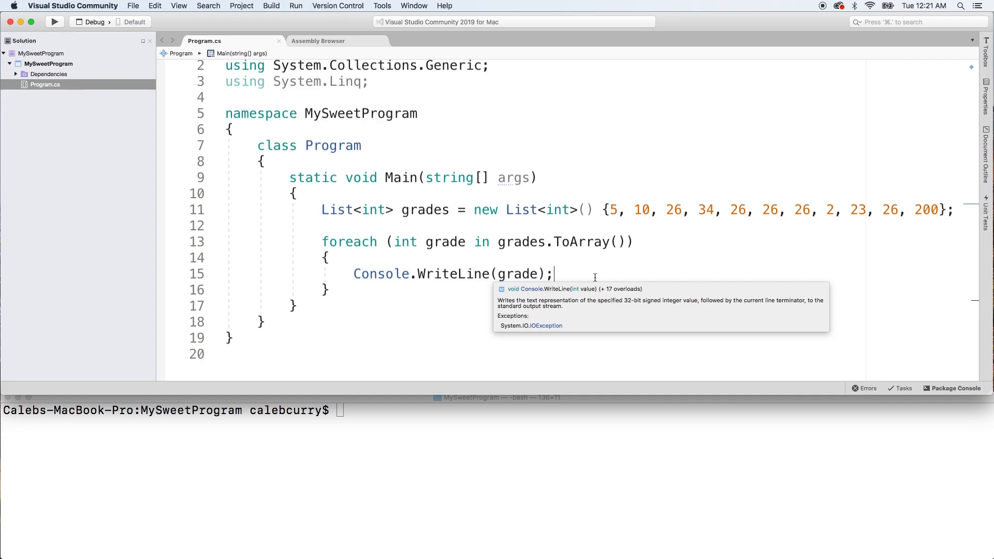